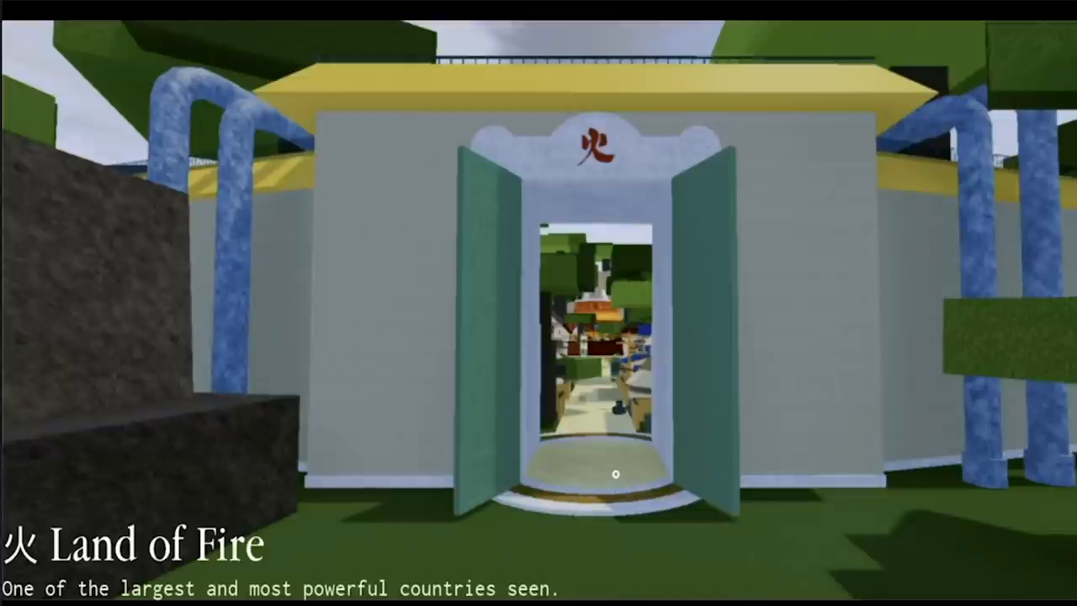
mouse_move(538, 451)
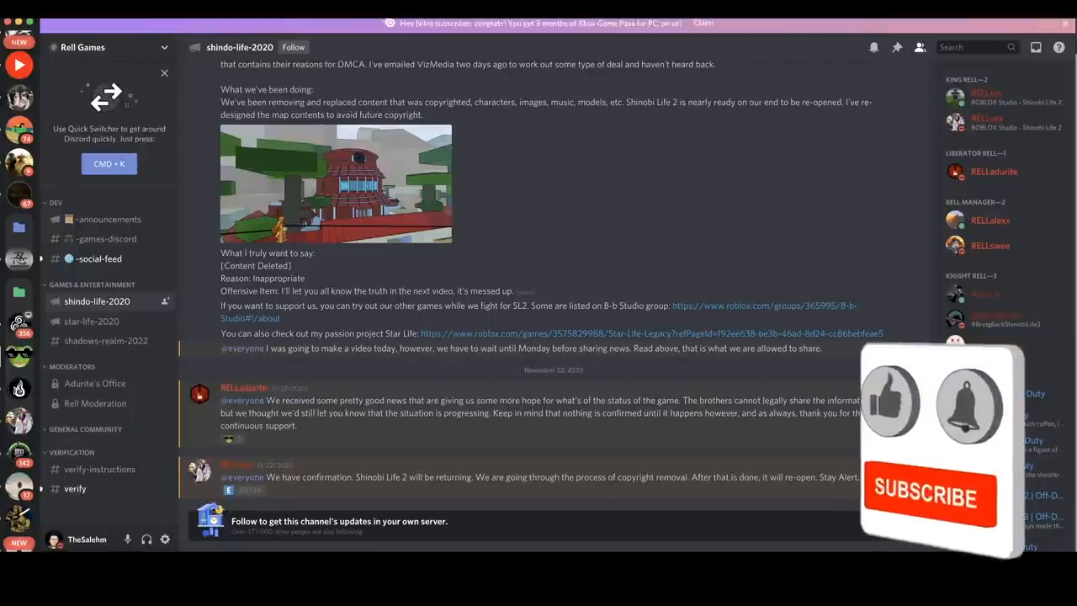
Show the Shindo Life store passes and select the Spin Storage pass.
click(926, 496)
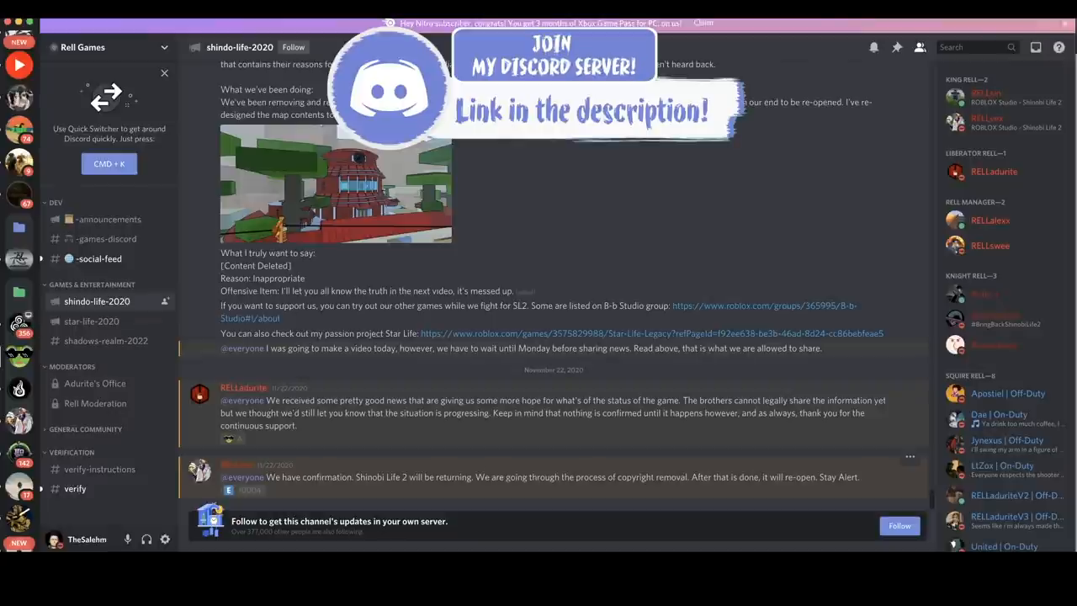
click(244, 489)
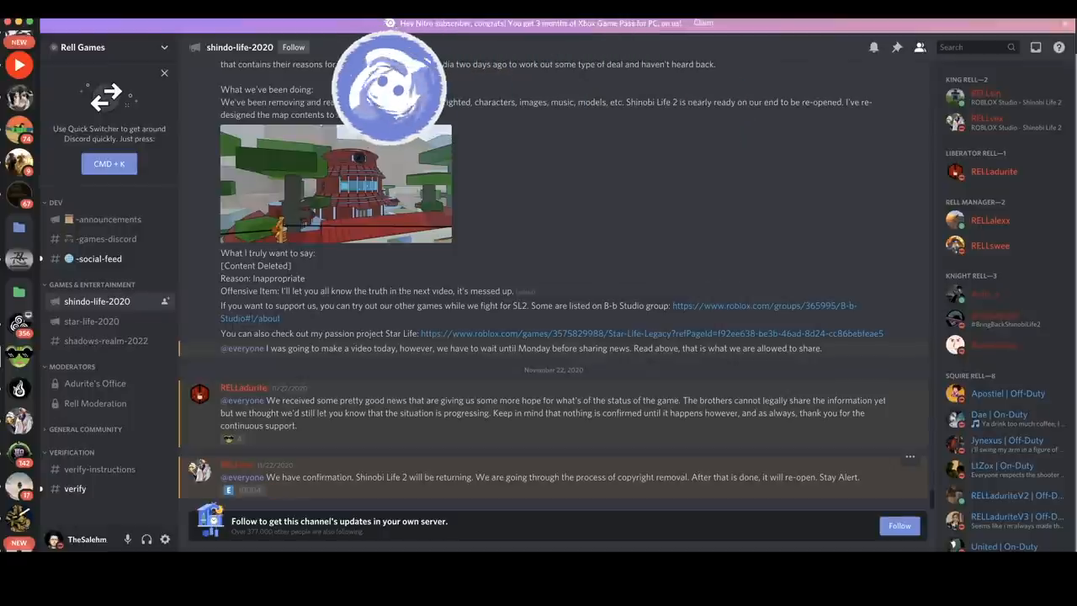
mouse_move(279, 489)
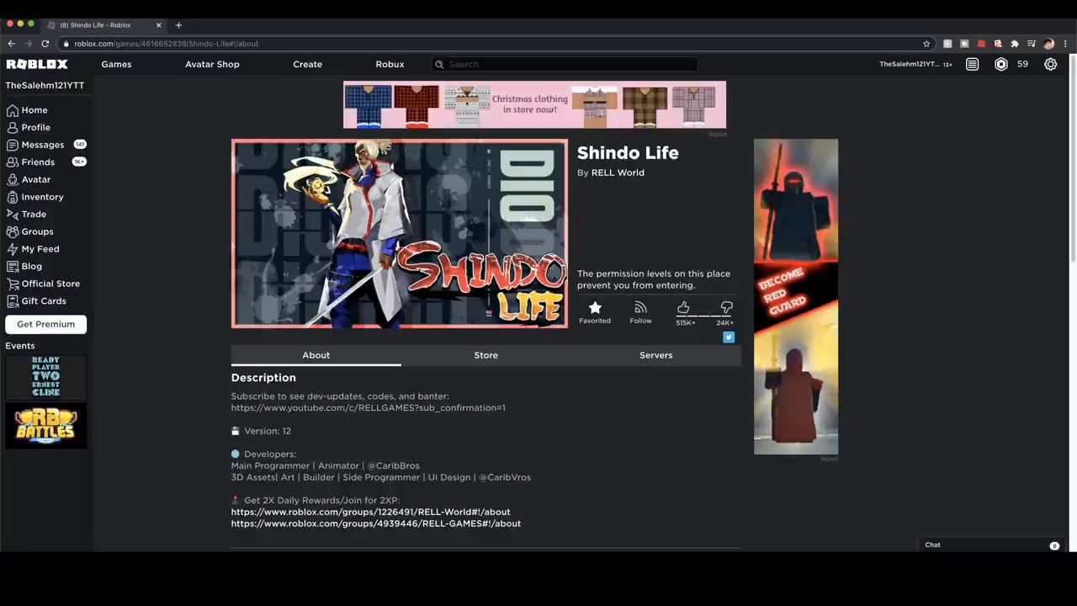
click(484, 353)
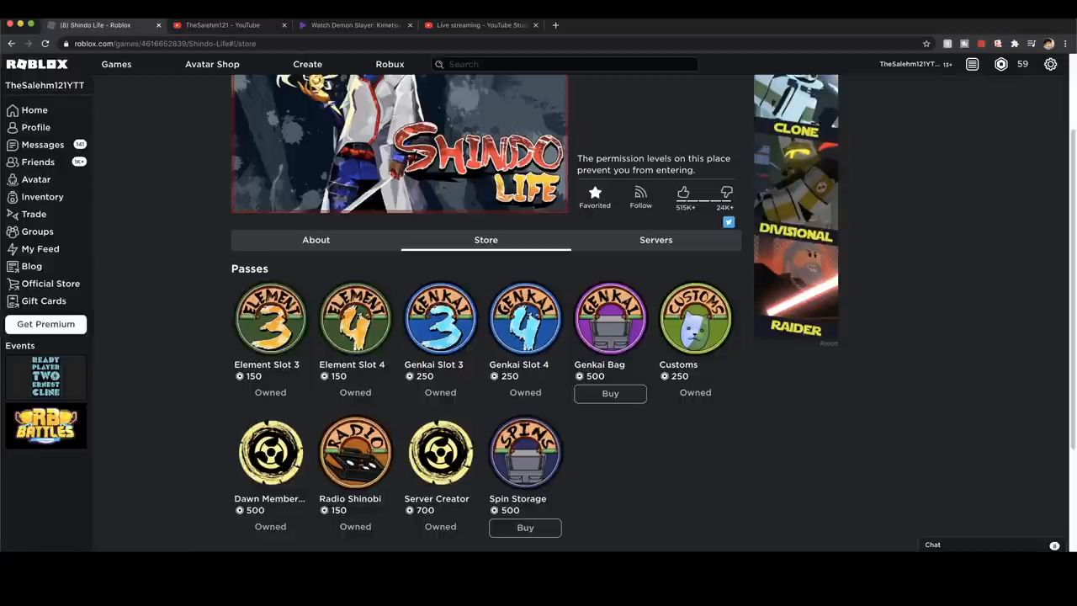
mouse_move(269, 498)
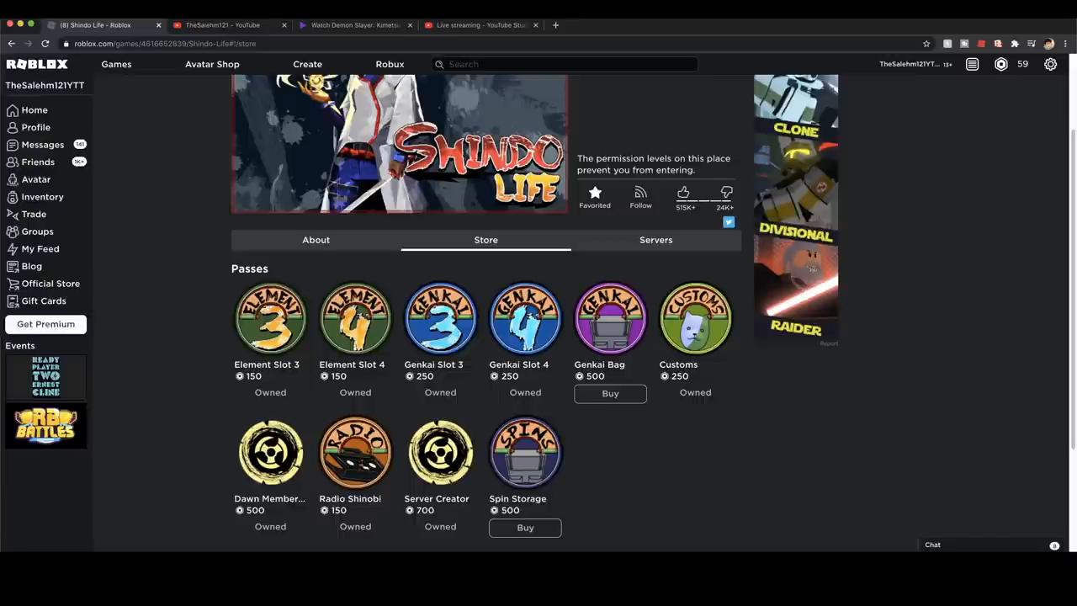
scroll(down, 3)
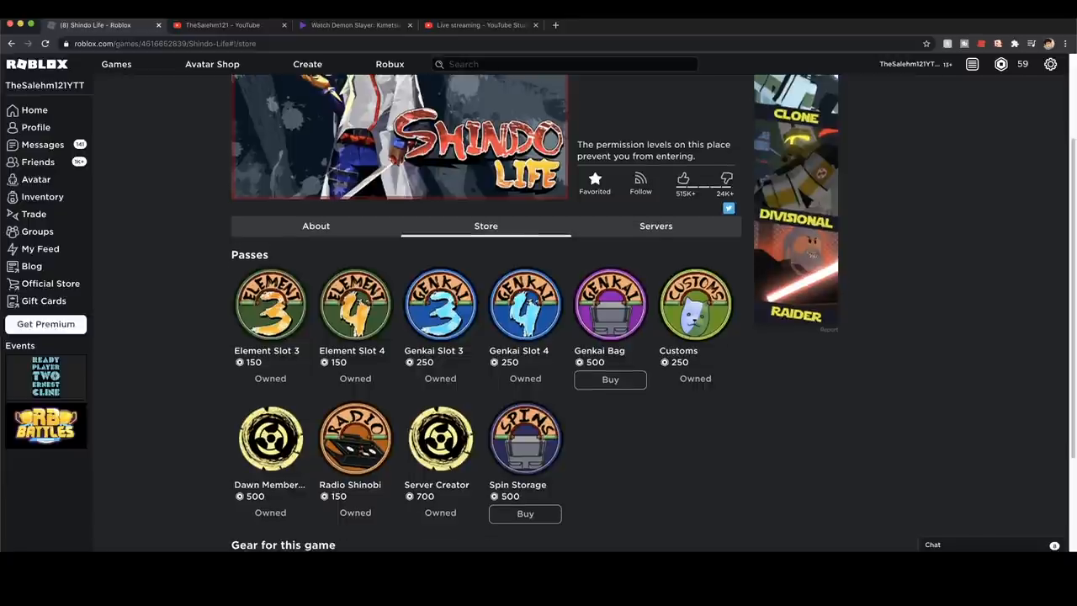
click(525, 437)
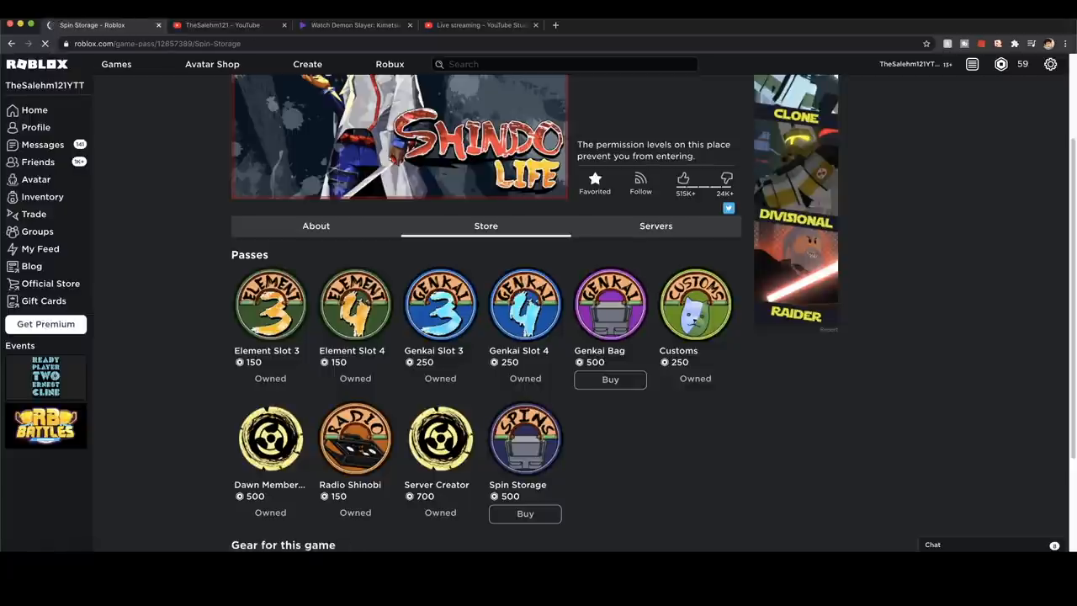
Check the Spin Storage pass (500 Robux, stores 1000 spins) and return to the passes list.
click(525, 438)
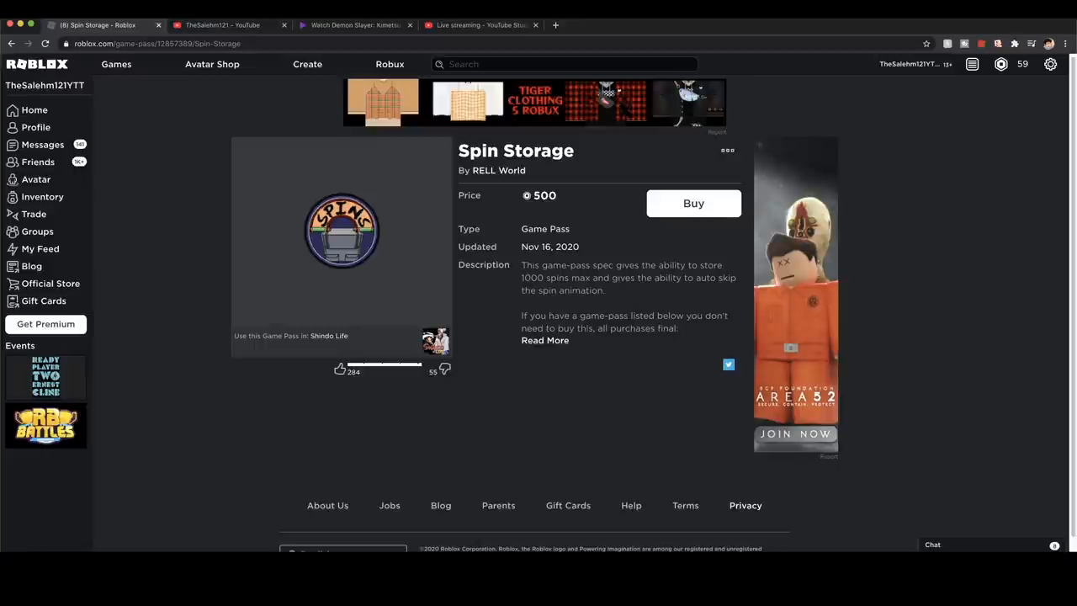
click(330, 335)
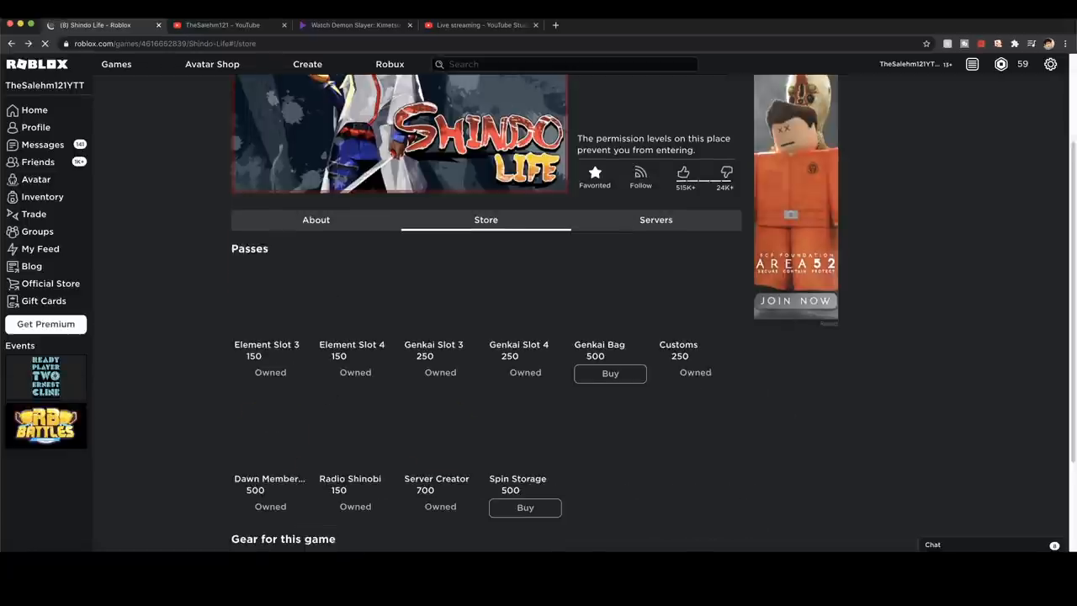
scroll(down, 3)
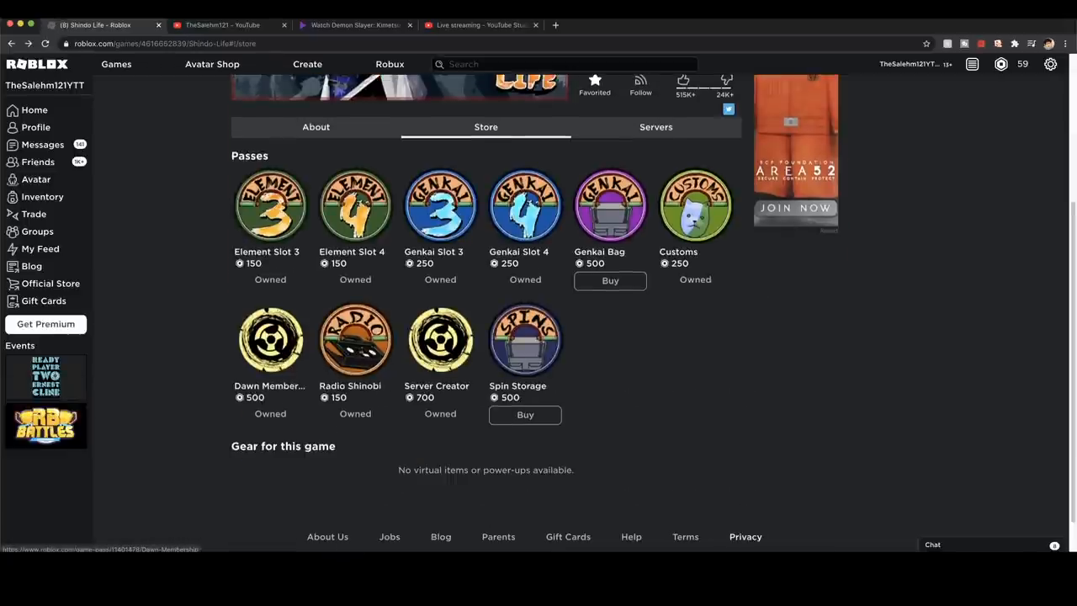
scroll(up, 3)
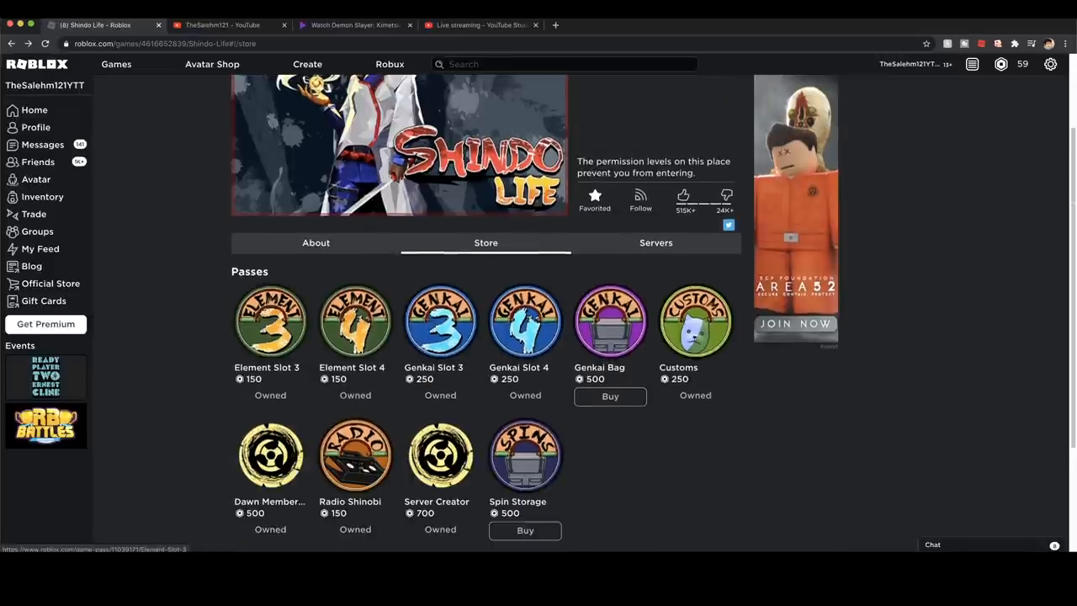
scroll(down, 3)
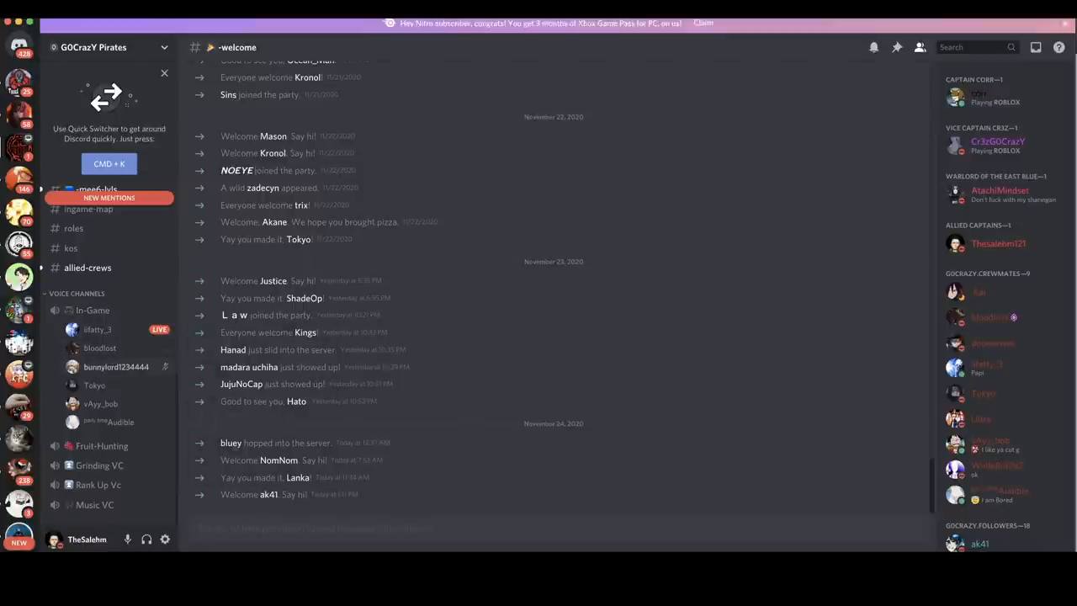
Join the GOCrazY Pirates In-Game voice channel and start screen sharing.
click(92, 309)
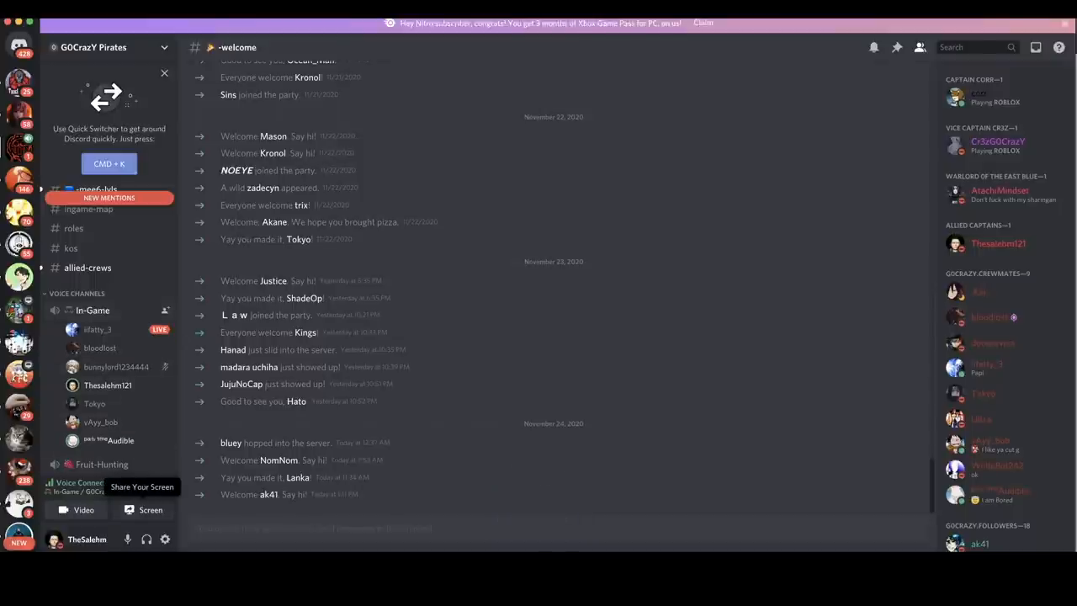
click(150, 510)
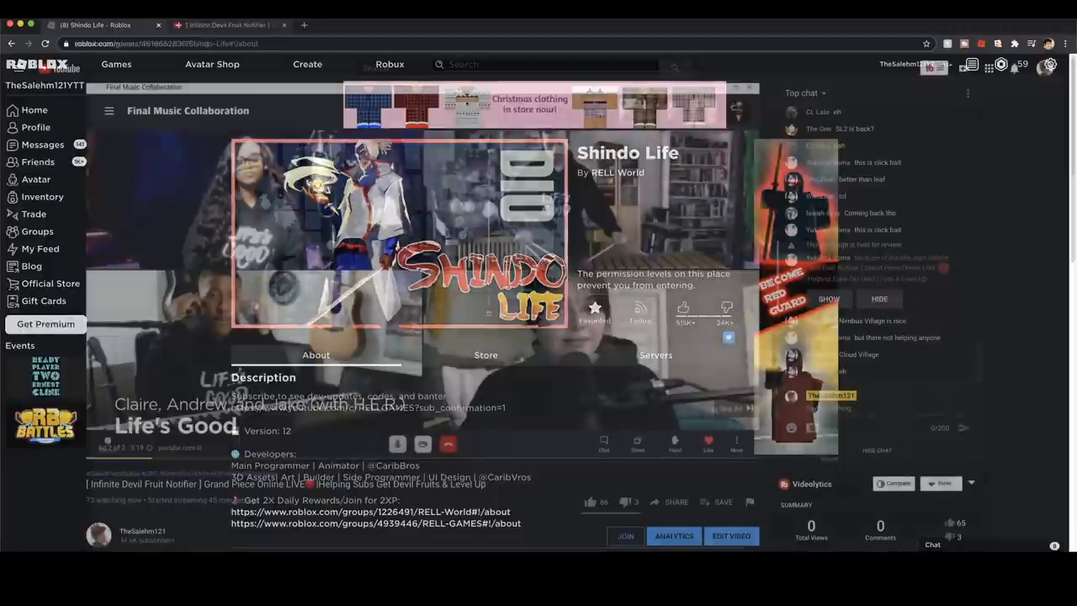
Go live streaming the '(8) Shindo Life - Roblox' window to the Otsutsuki Clan call.
click(227, 25)
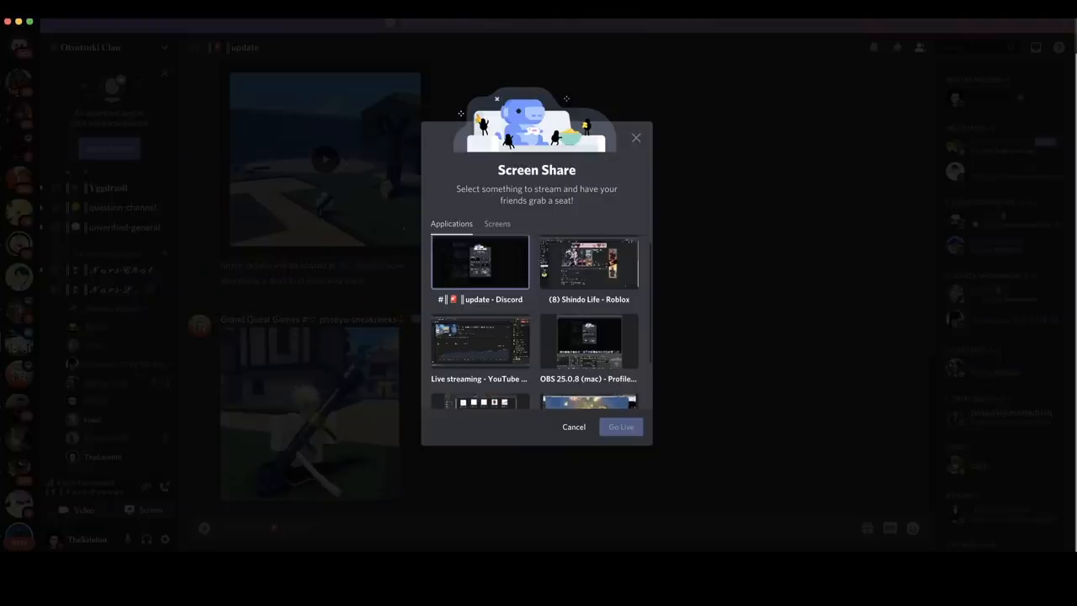
click(589, 263)
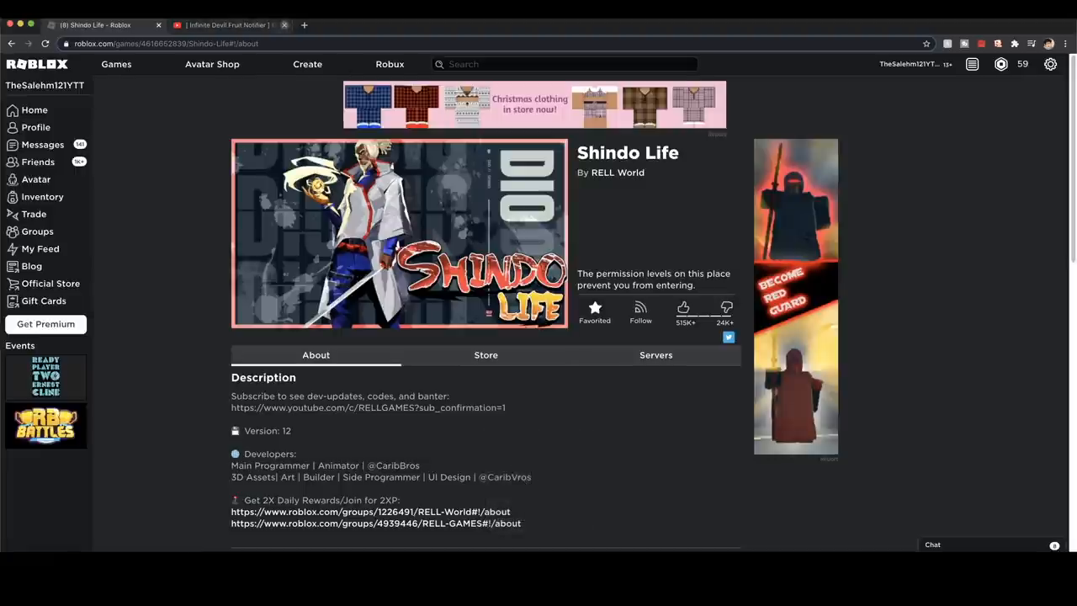
click(284, 25)
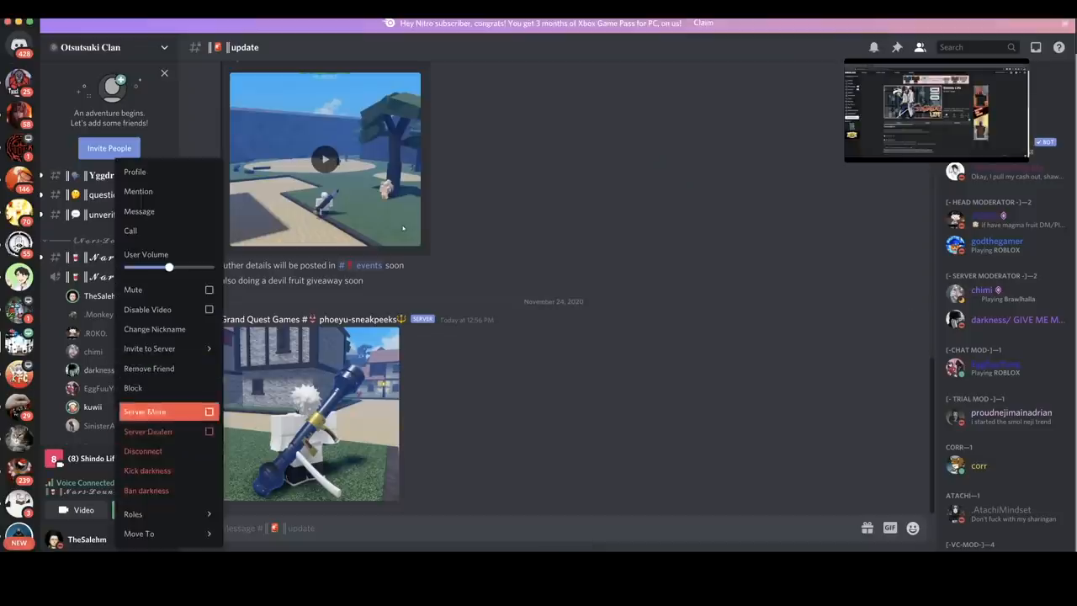
Bring up a voice-channel member's moderation options and hover over Ban.
click(555, 379)
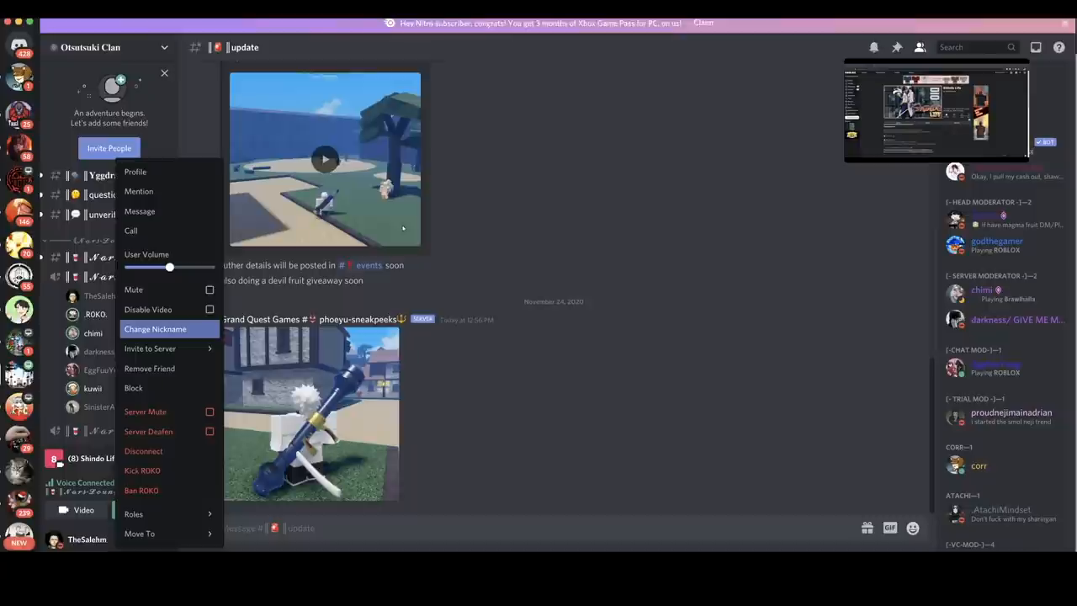
click(142, 471)
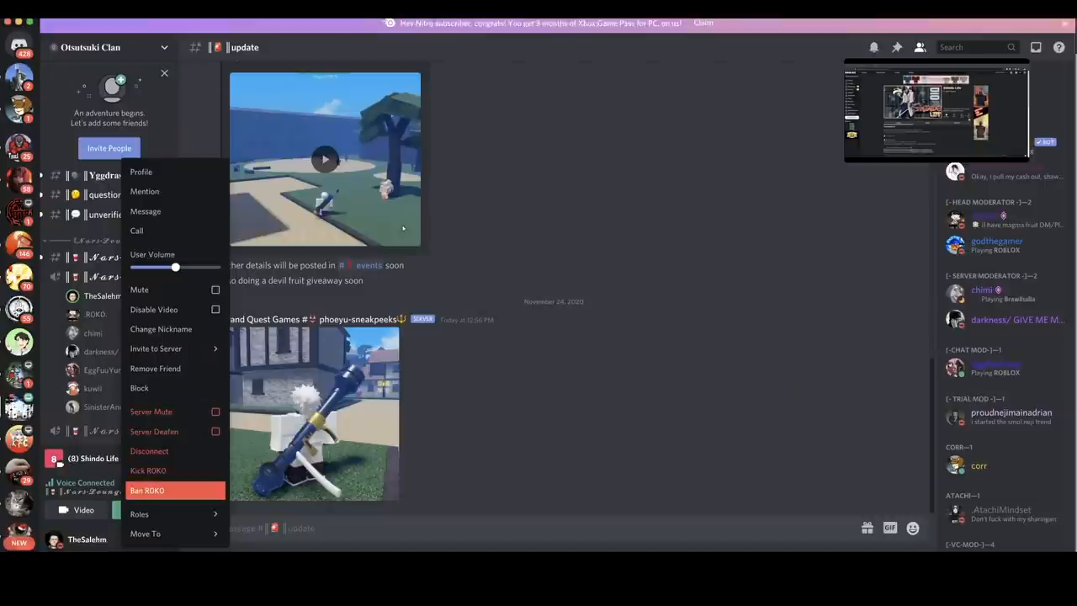
Cancel the ban dialog for the member and move to a friend's DM voice call.
click(148, 490)
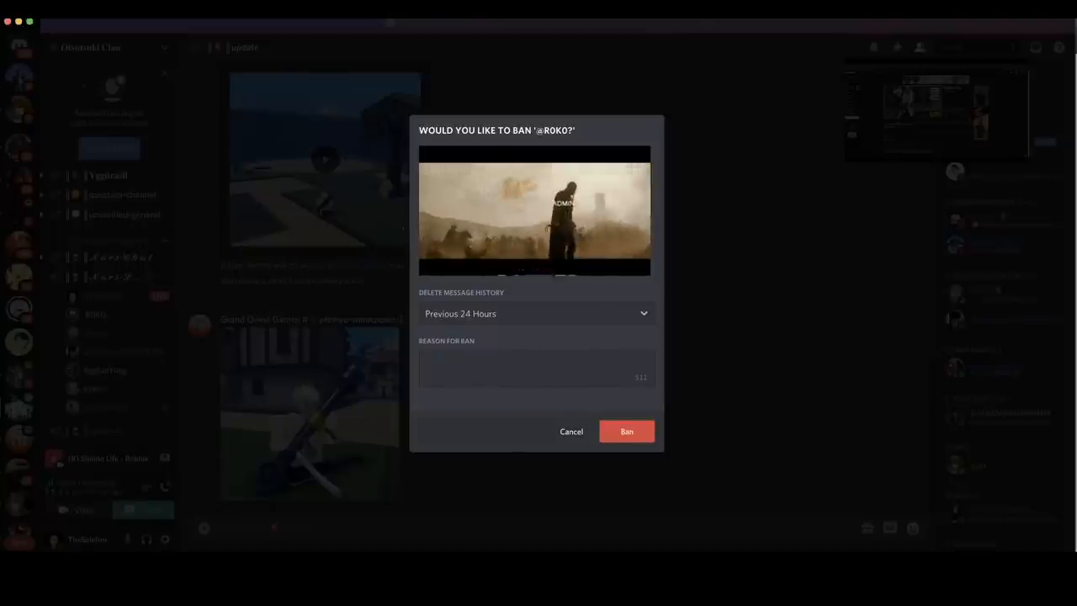
click(570, 431)
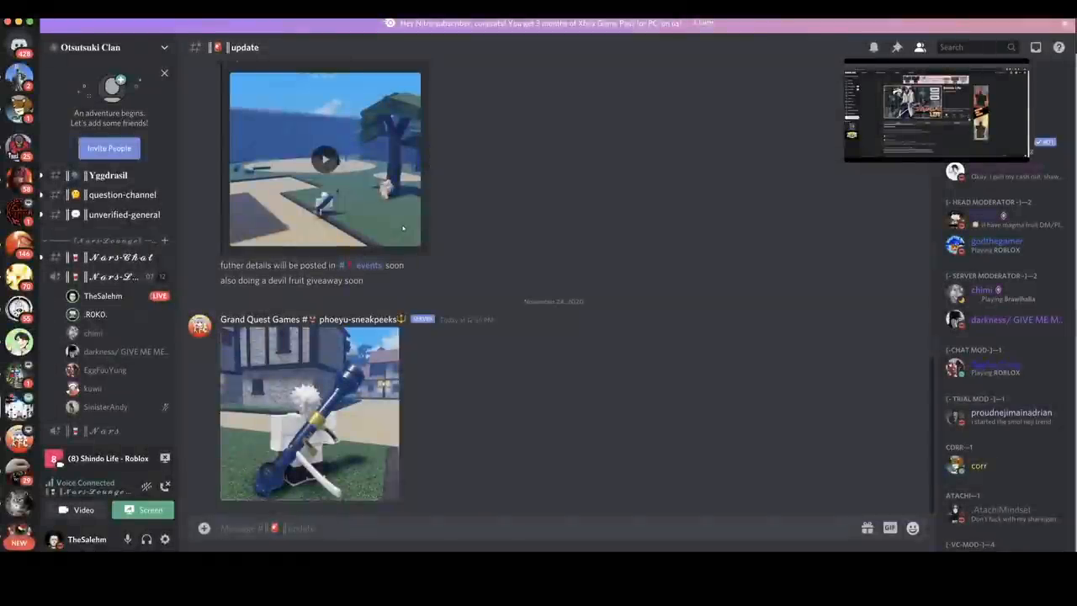
right_click(94, 315)
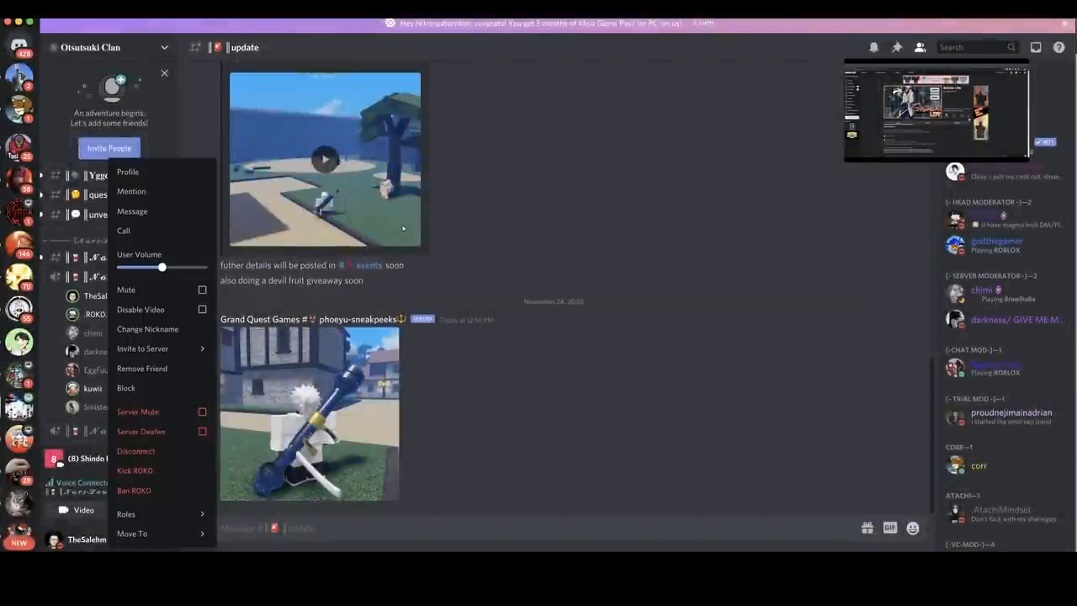
click(135, 491)
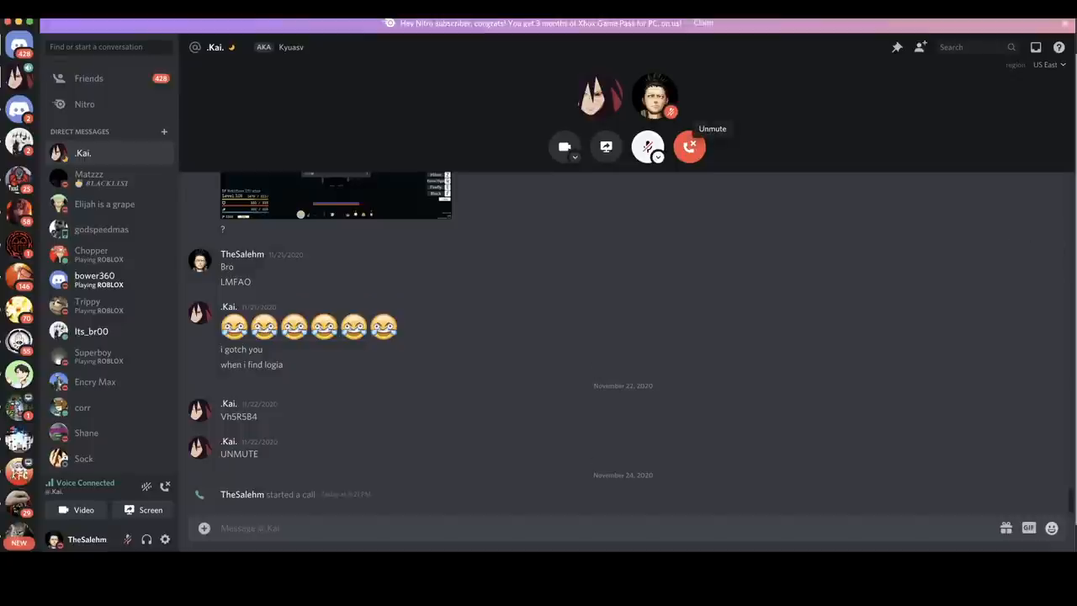
Unmute the microphone and stream the Shindo Life - Roblox window to the friend.
click(646, 147)
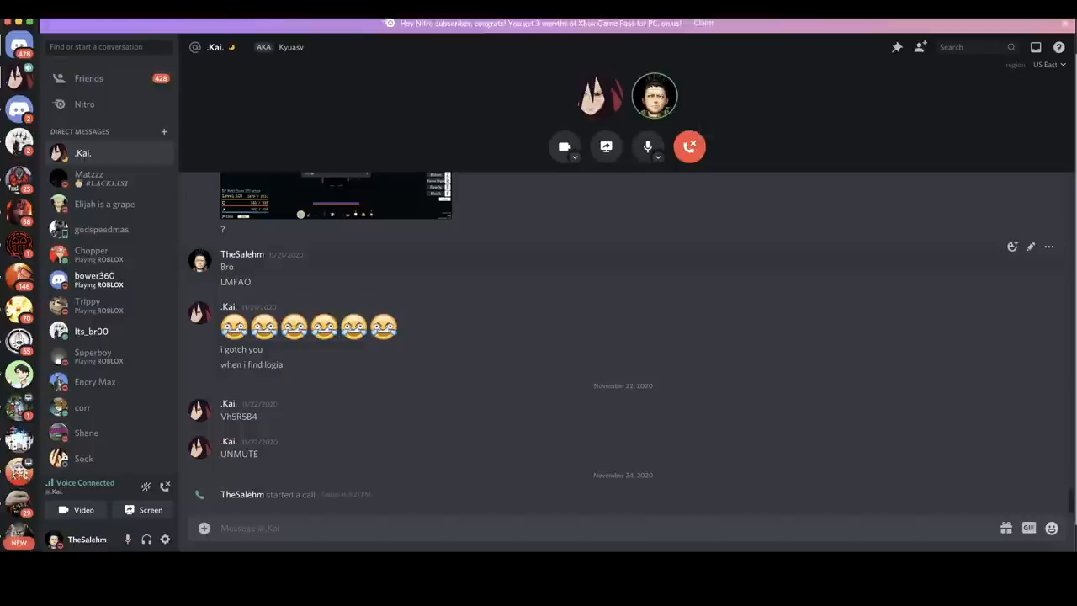
mouse_move(605, 146)
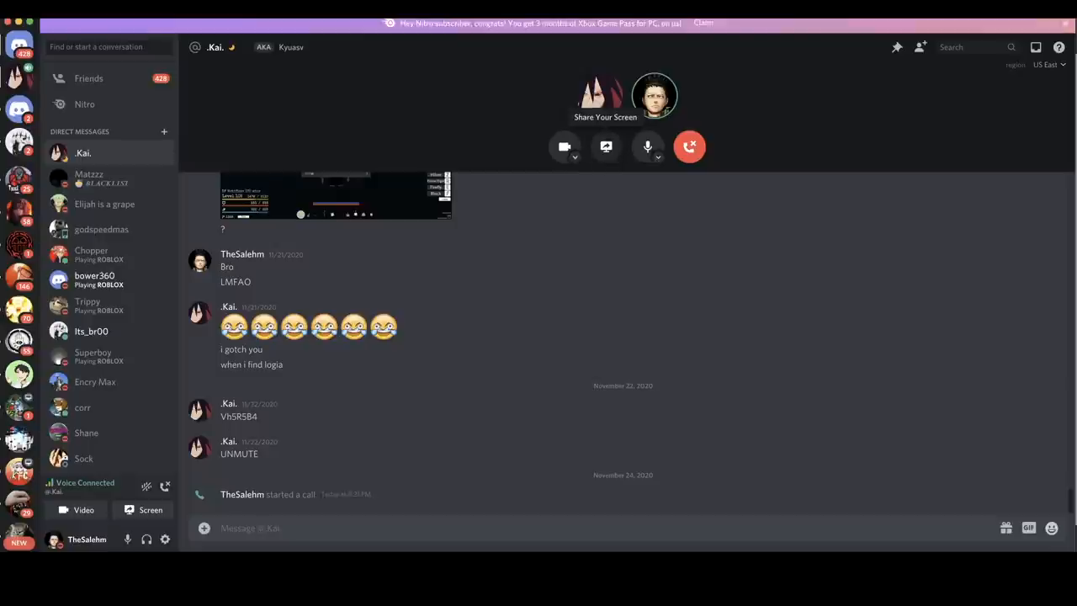
click(606, 147)
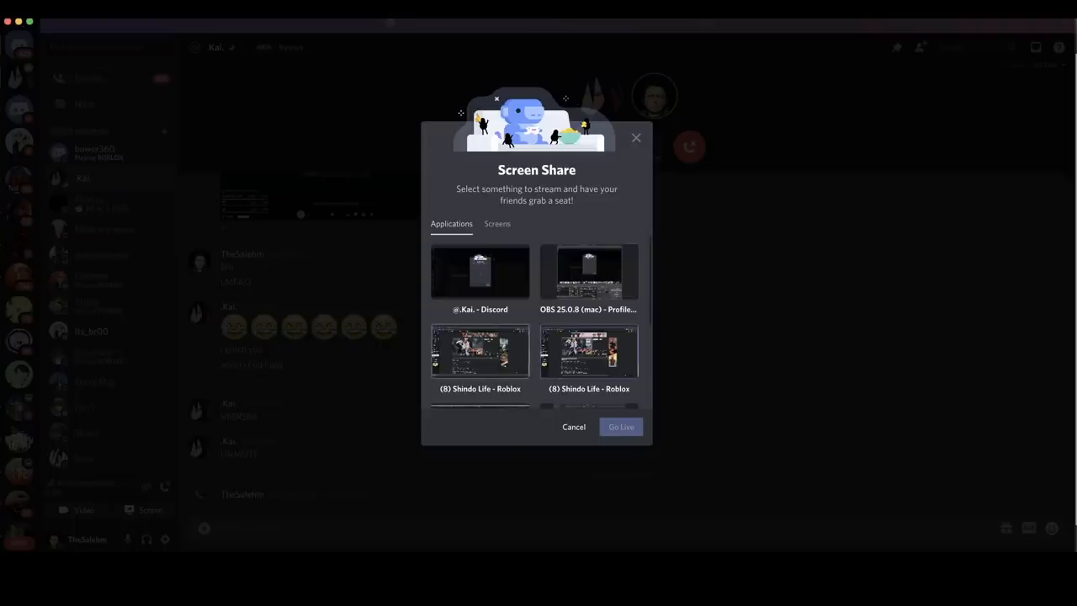
click(619, 427)
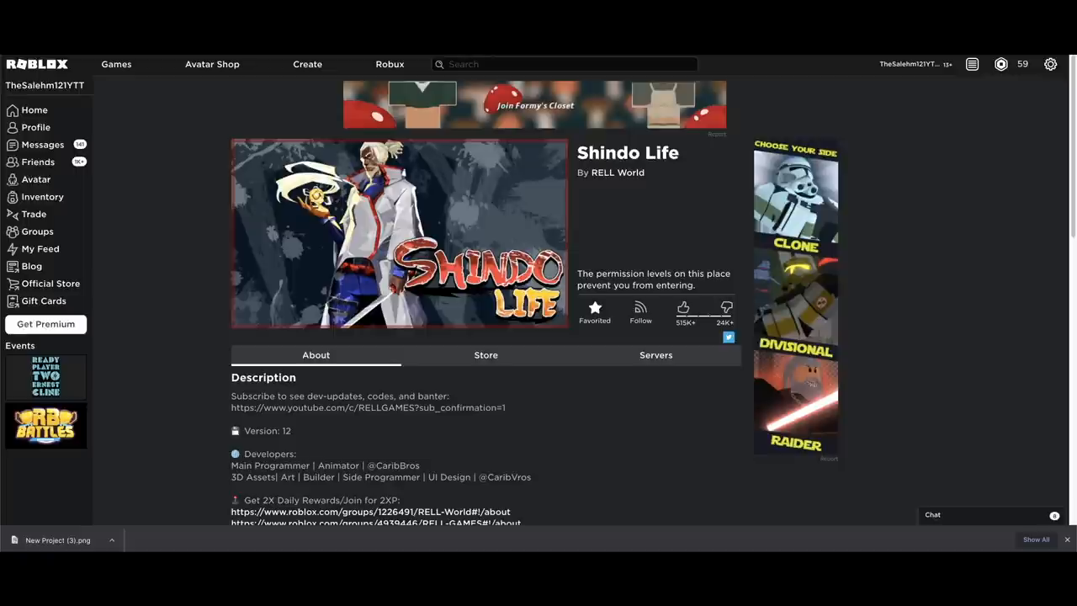
mouse_move(592, 177)
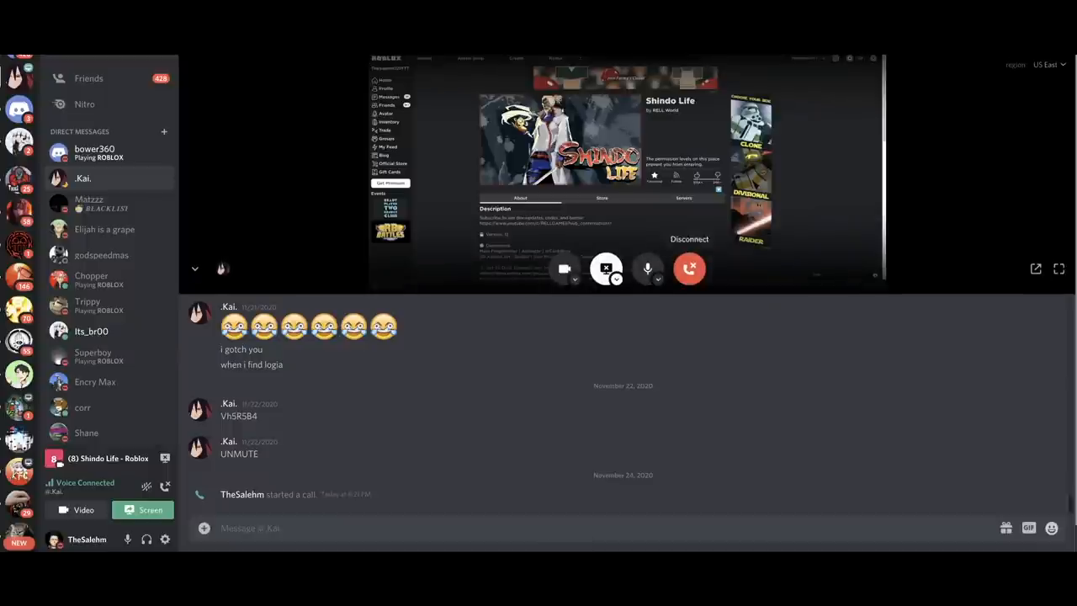
Hang up the first call and stream the Shindo Life window in another friend's call.
click(101, 151)
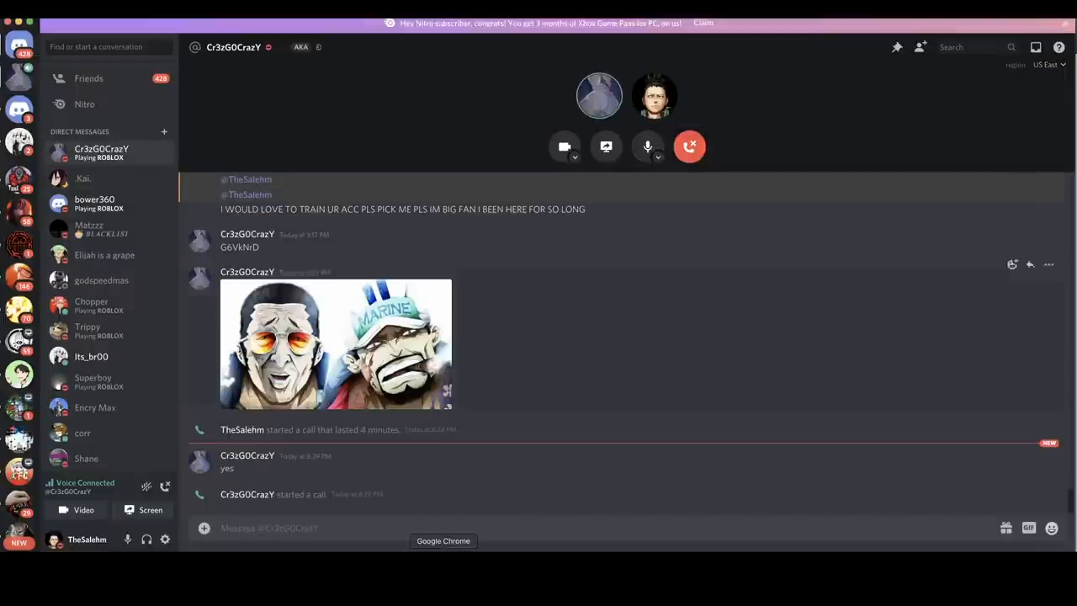
click(605, 146)
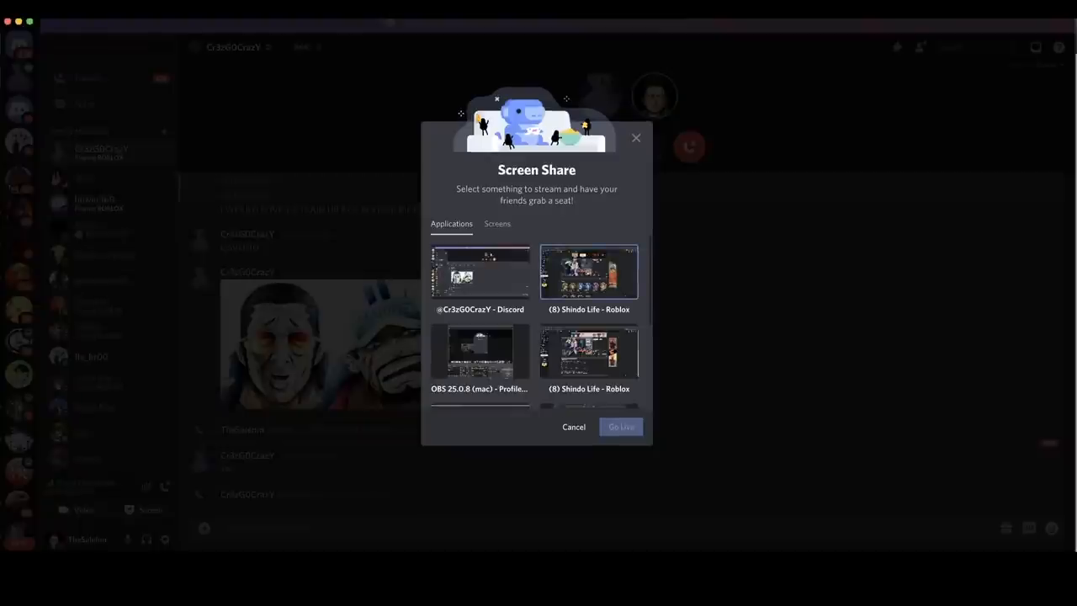
click(589, 272)
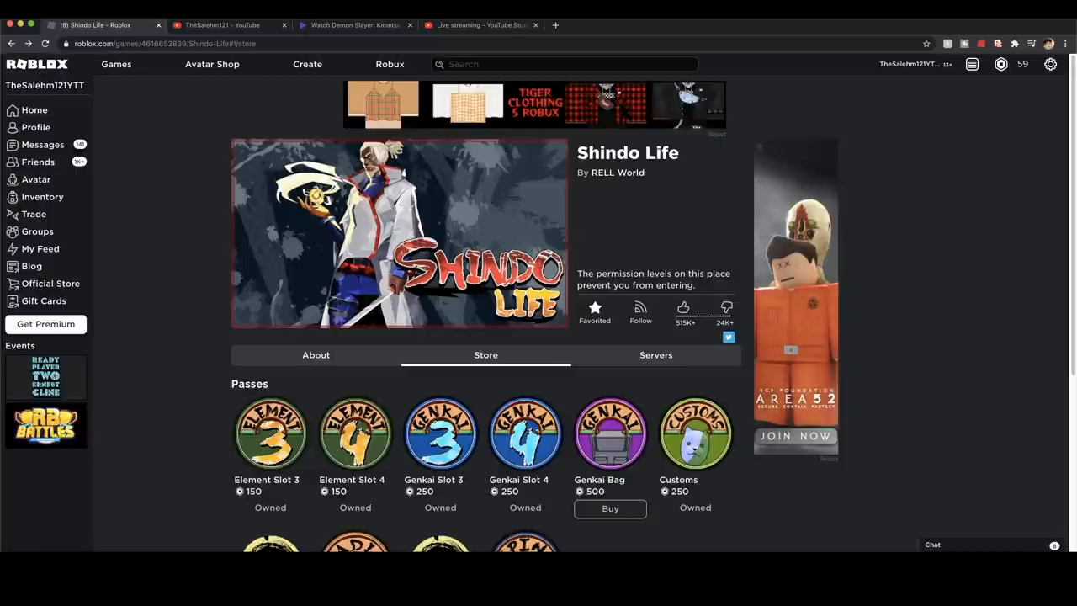
Show the Shindo Life store passes list to the friend.
click(316, 353)
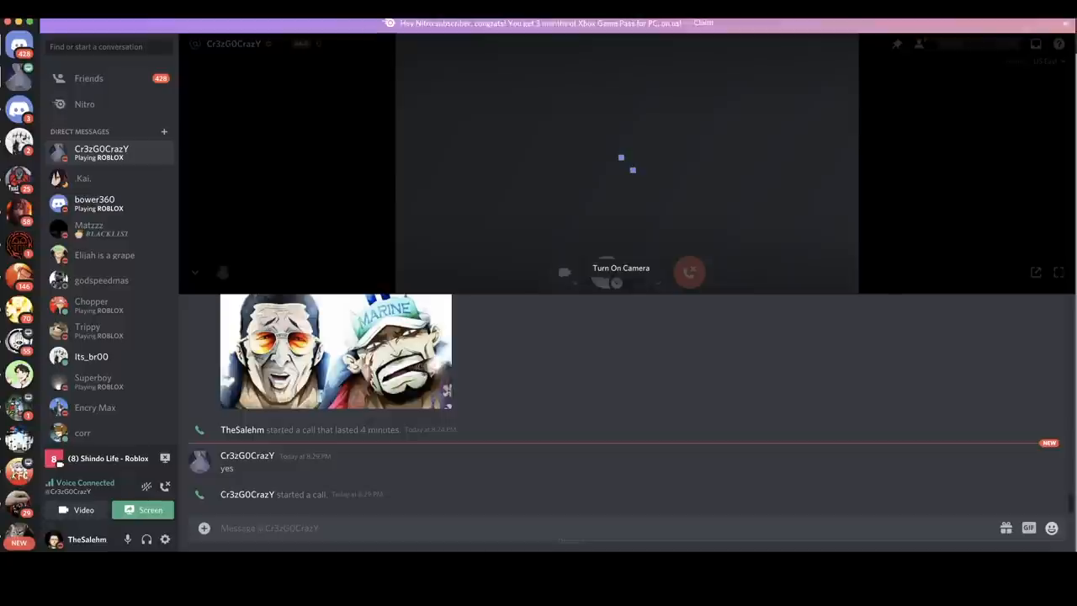
Stop the stream and send the Shindo Life game page link in the DM.
click(101, 25)
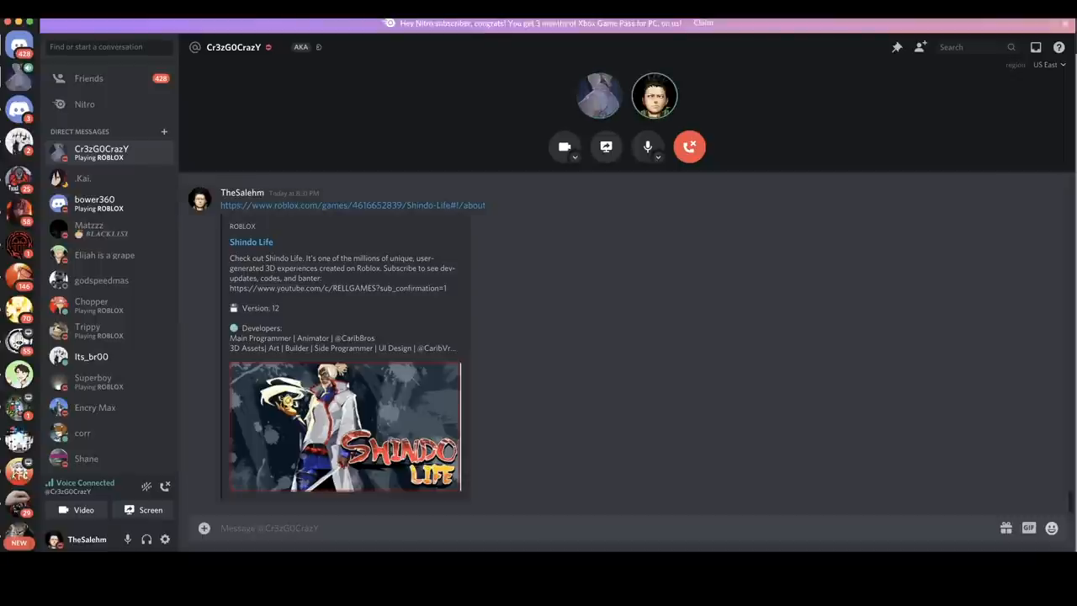
mouse_move(656, 95)
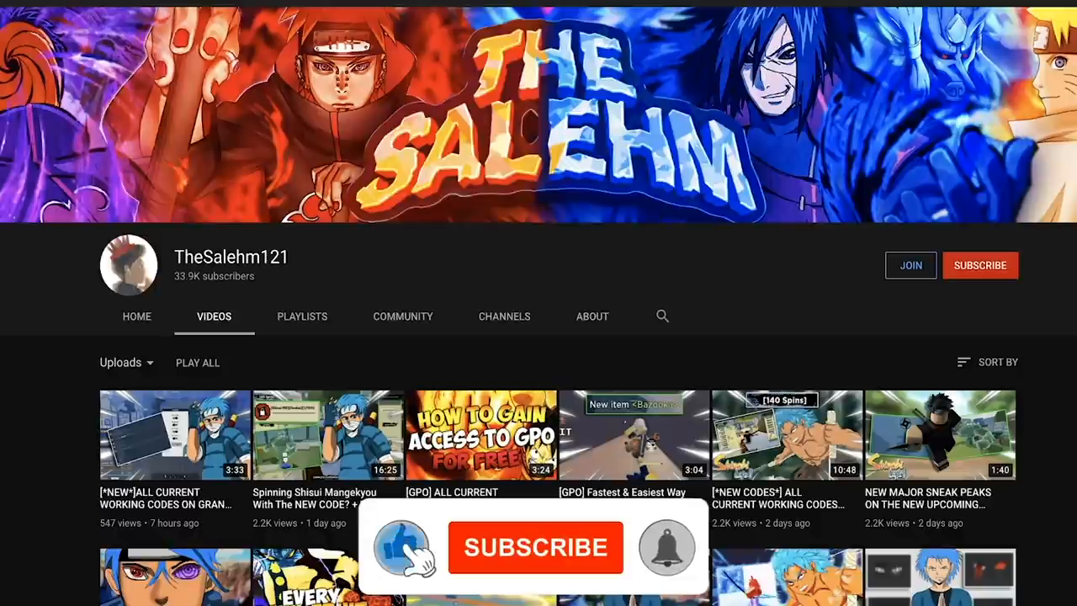
Show TheSalehm121's YouTube channel page listing its recent Roblox code videos.
click(535, 547)
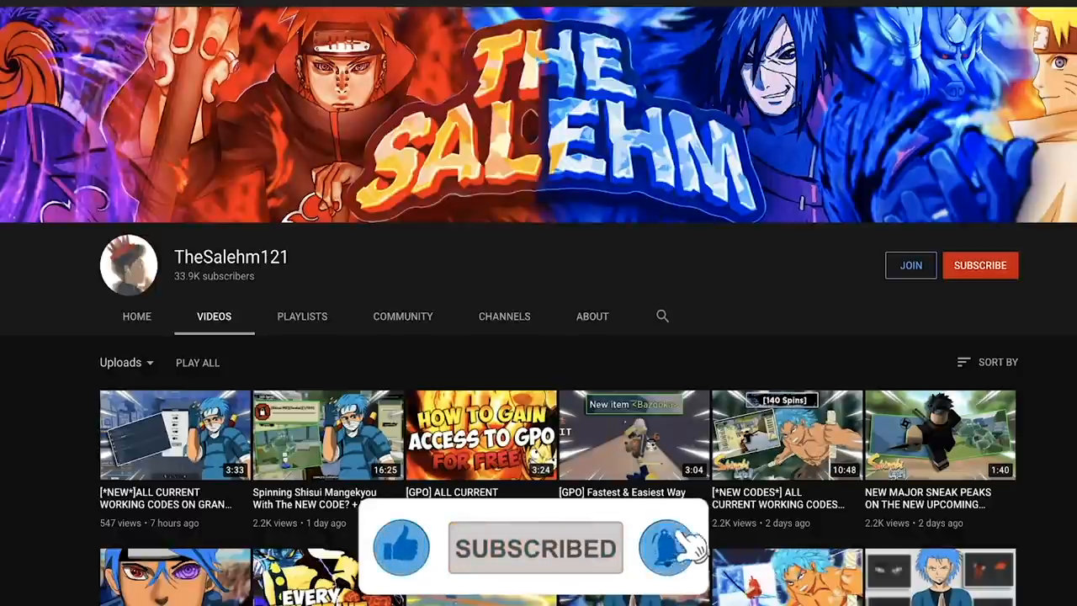